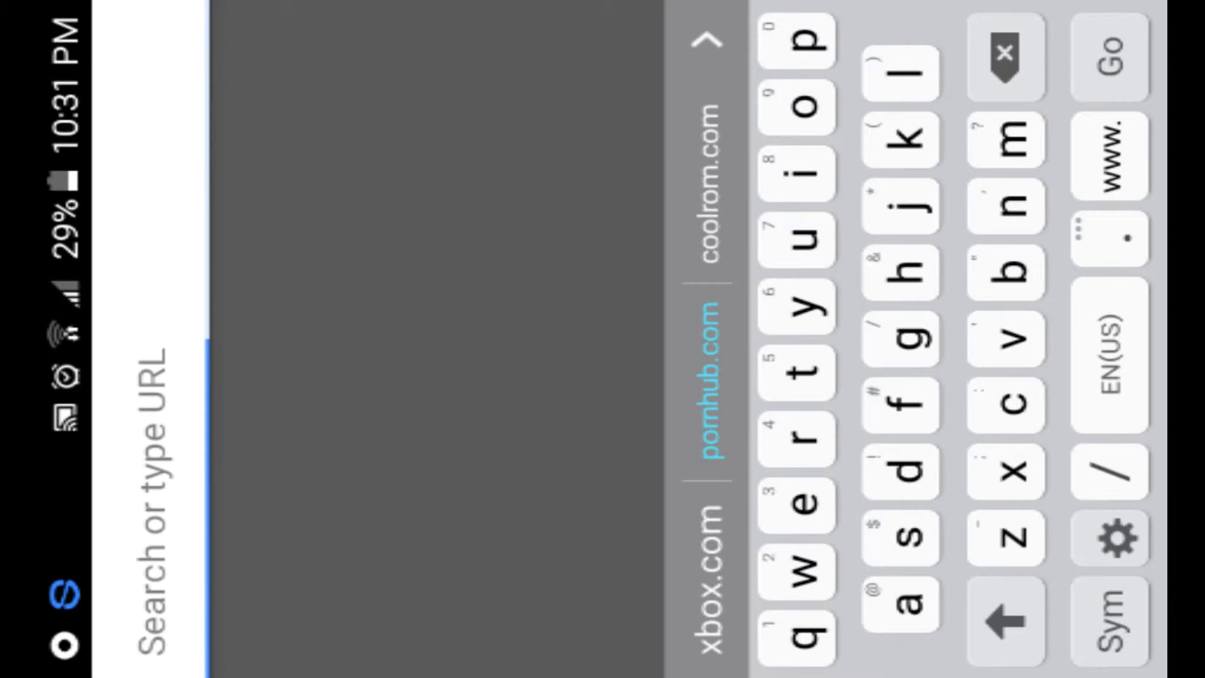
Step: Search Google in Chrome for "king root" to bring up KingRoot results
type("king")
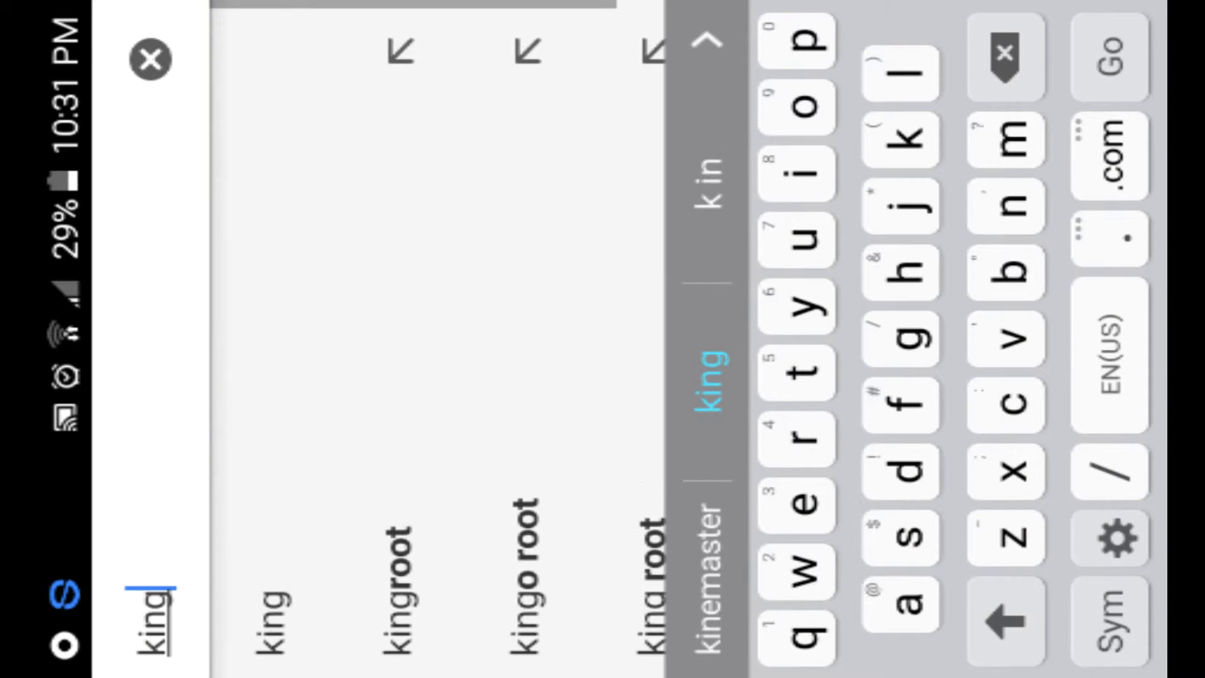
type("root")
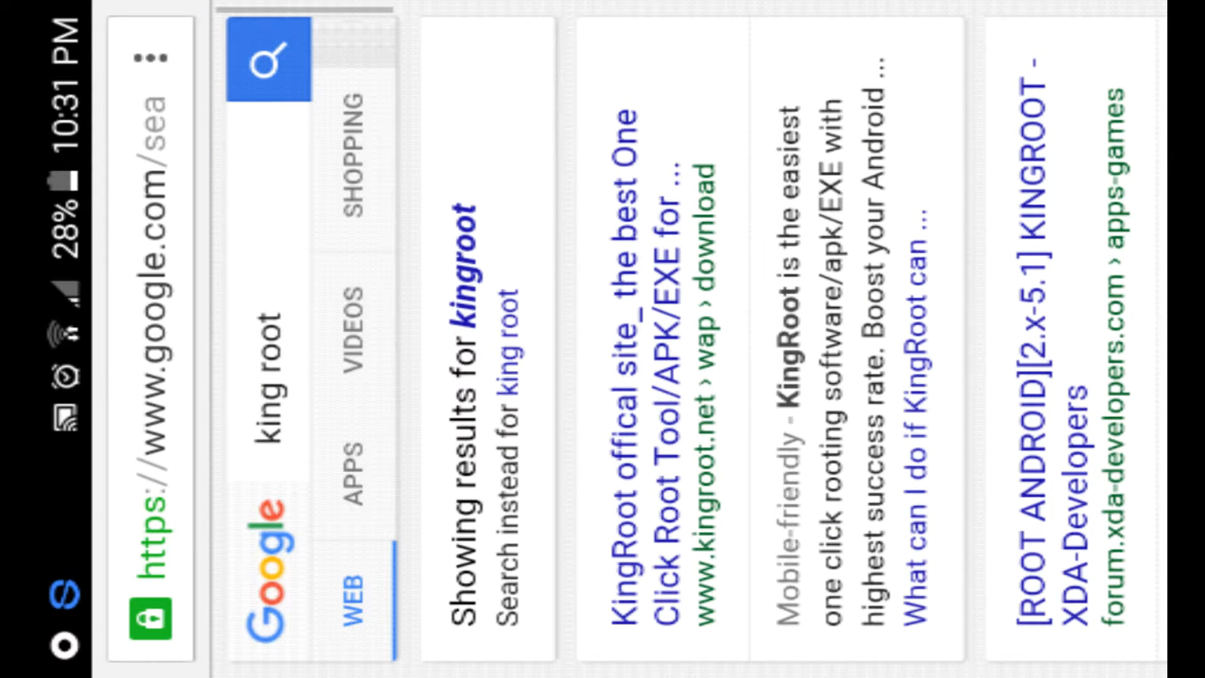
Step: Scroll through the king root results toward the kingroot.net download site
scroll("right", 3)
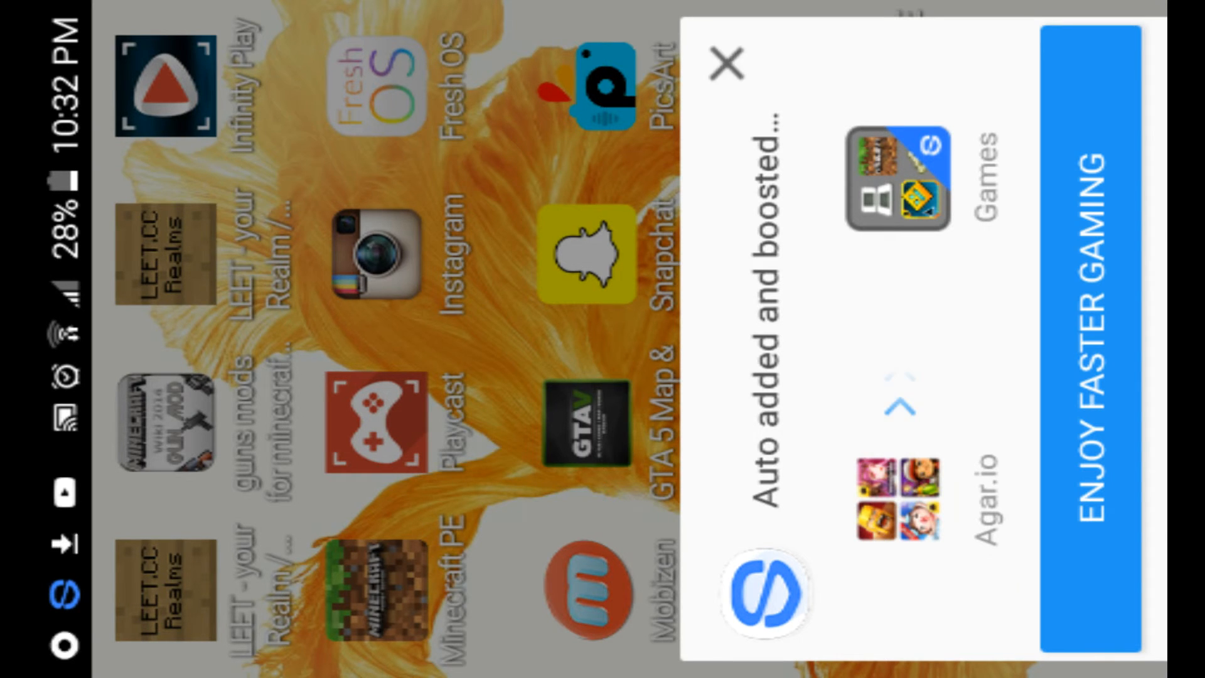
Step: Dismiss the 'Auto added and boosted' game booster notice on the home screen
left_click(717, 67)
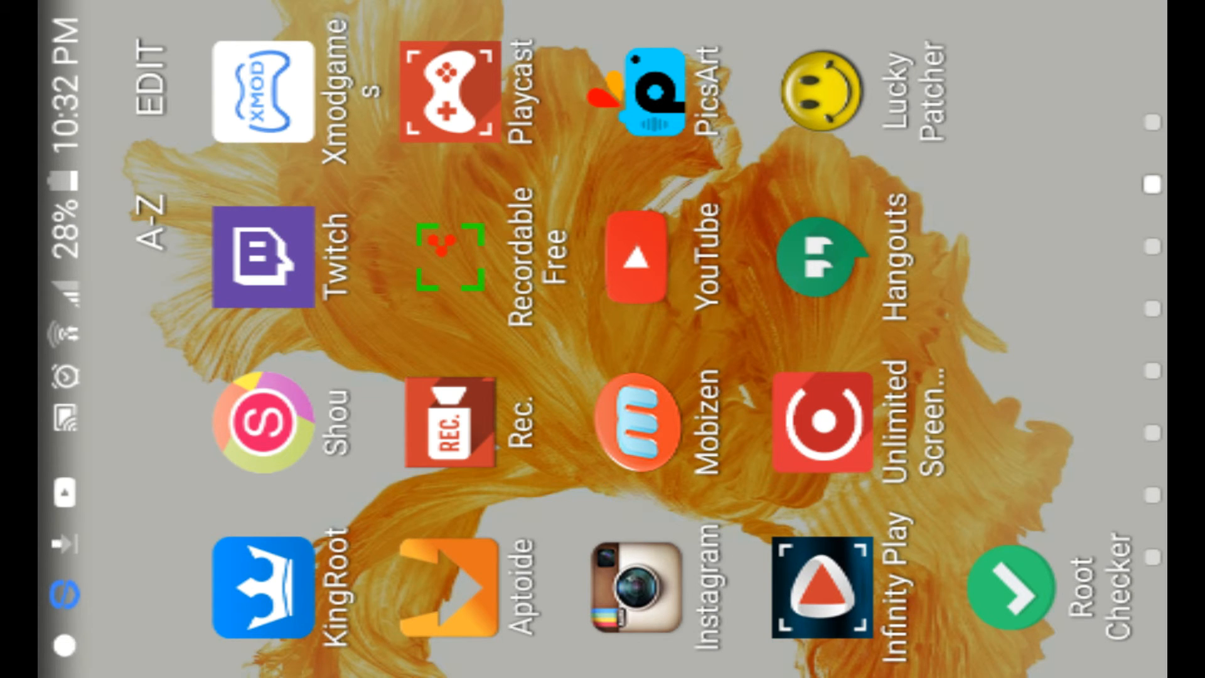
Step: Launch KingRoot from the app drawer, reaching its version 4.6.0 start screen
left_click(268, 588)
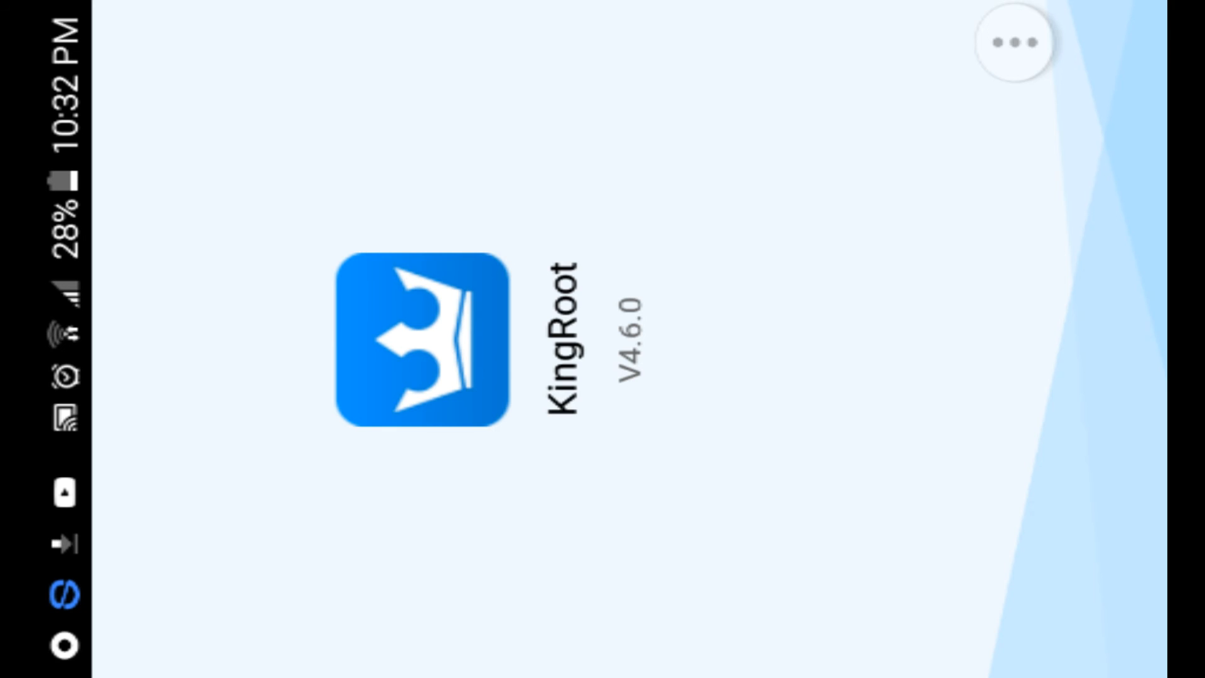